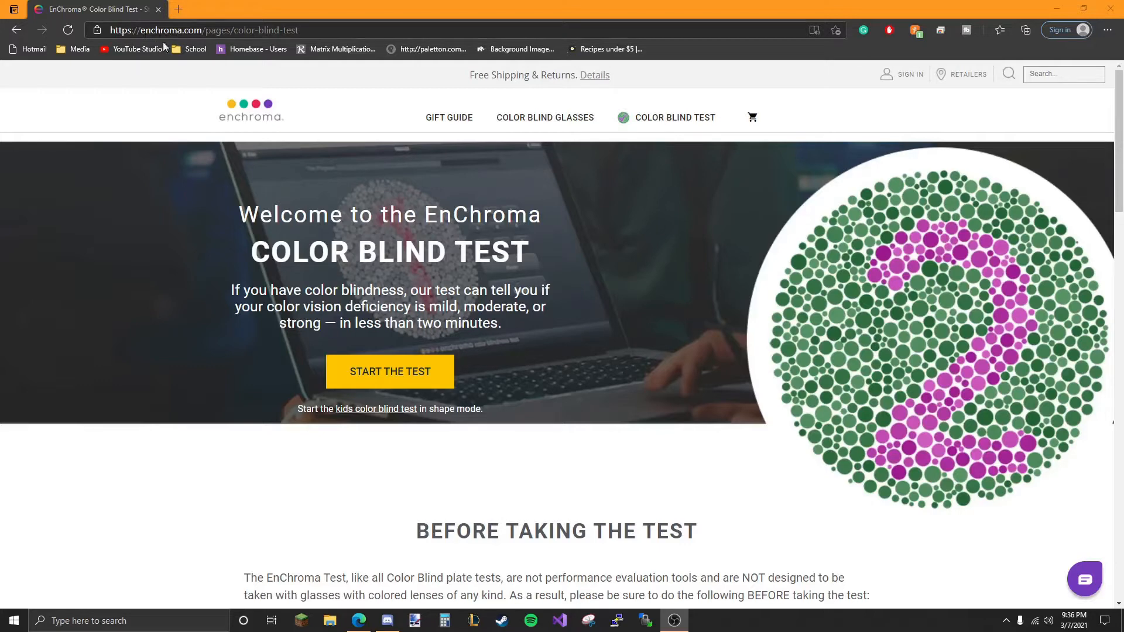
mouse_move(390, 371)
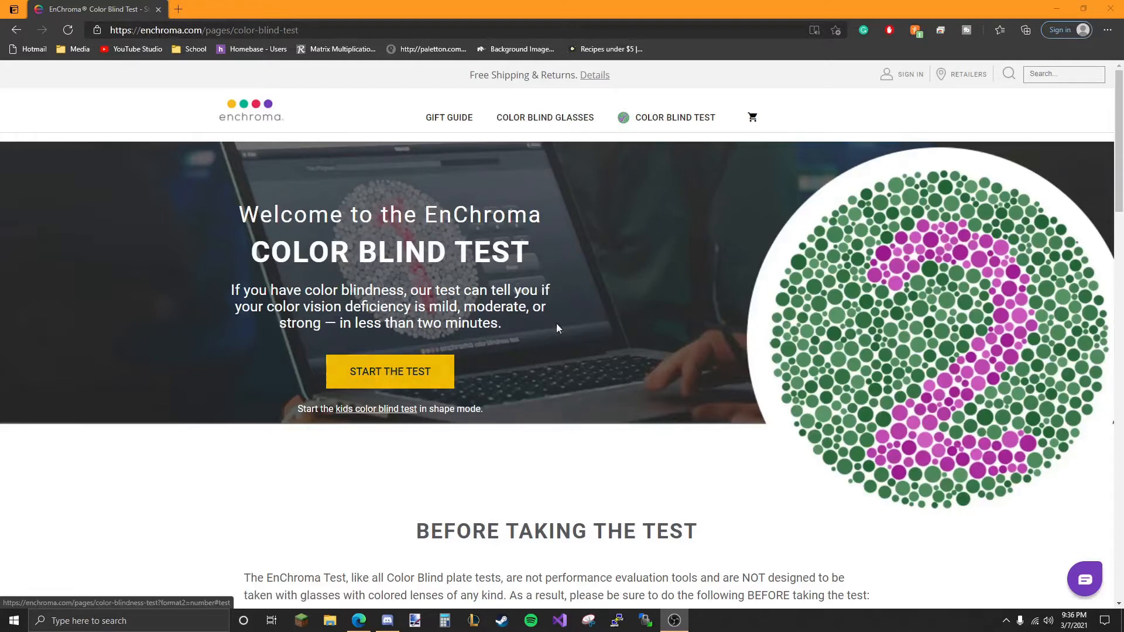
mouse_move(530, 359)
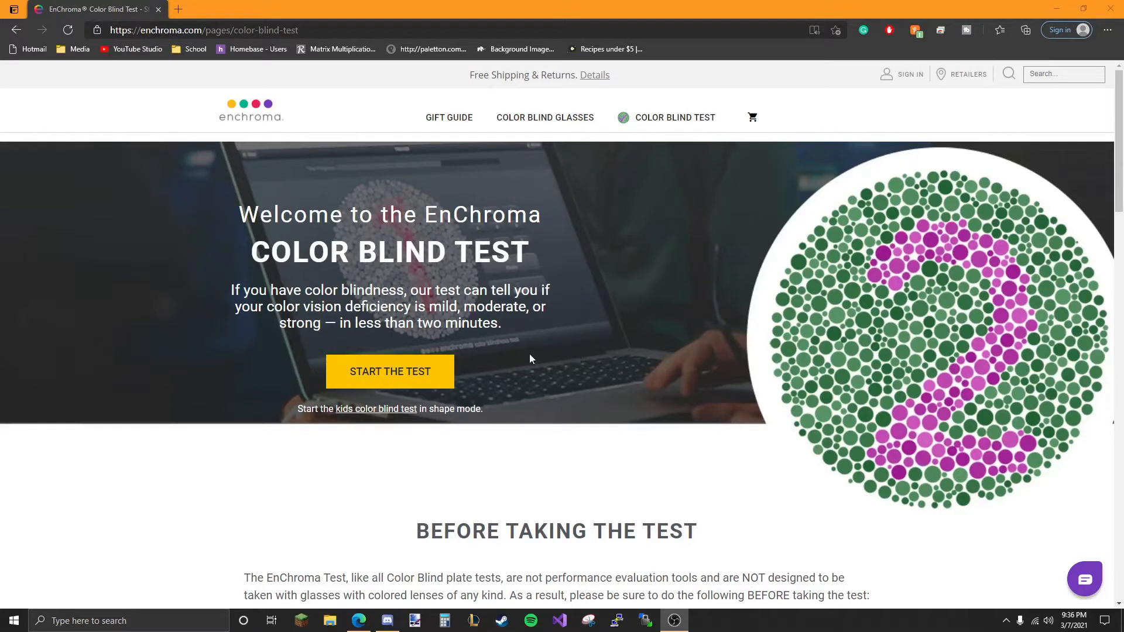
Start the colour blind test from the EnChroma welcome page
click(389, 371)
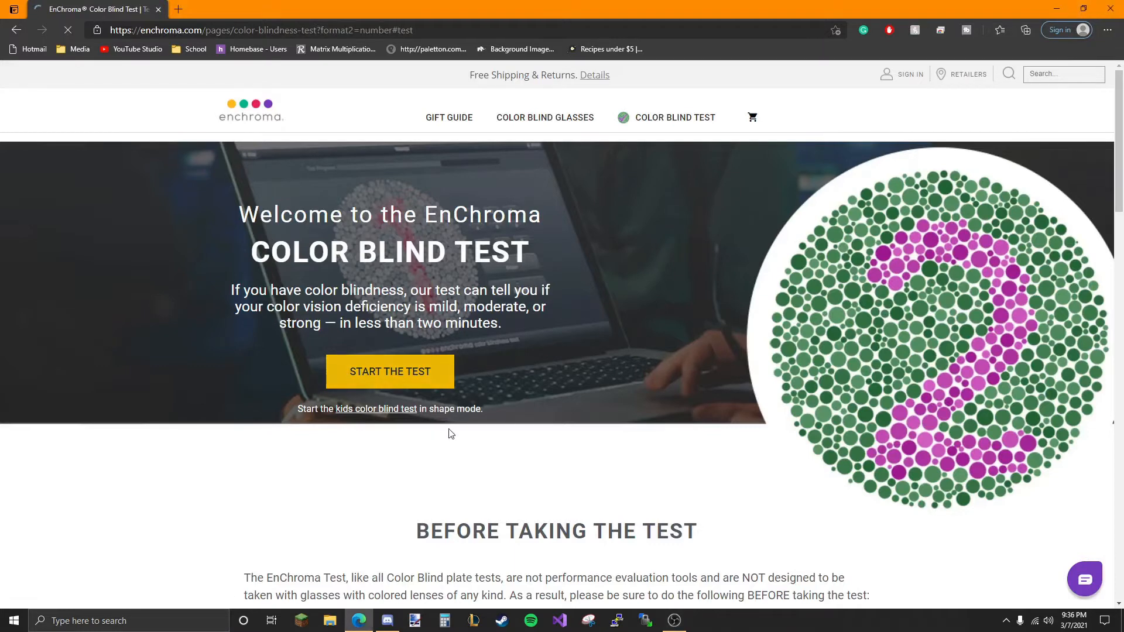
Answer the opening plates as 6, 1, 3, and Unsure once the time limit runs out
click(389, 371)
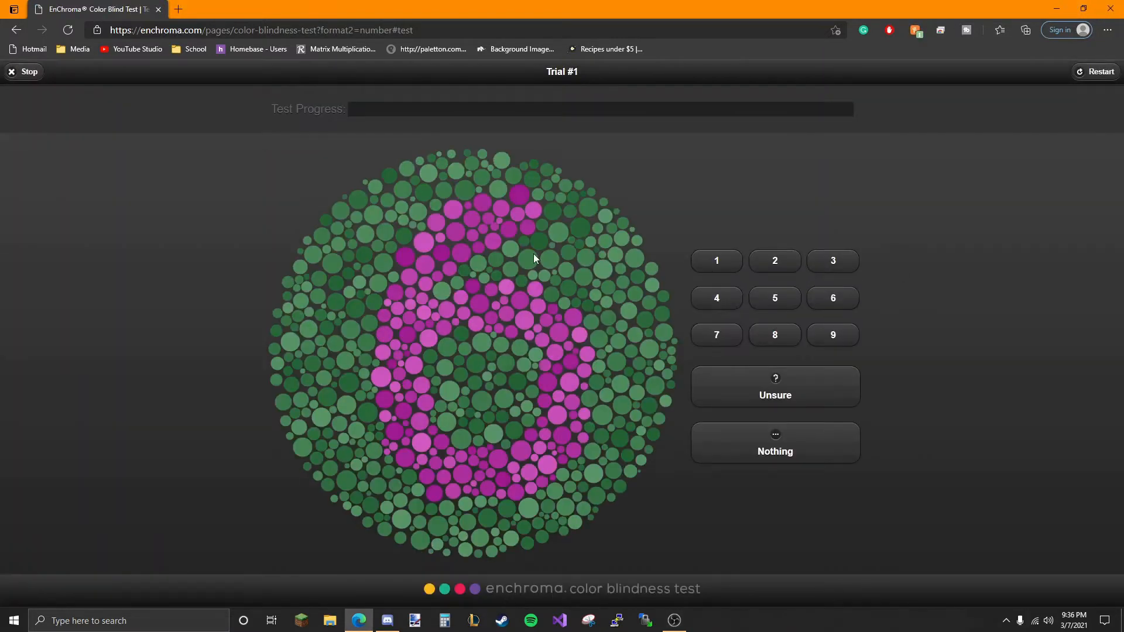
click(831, 297)
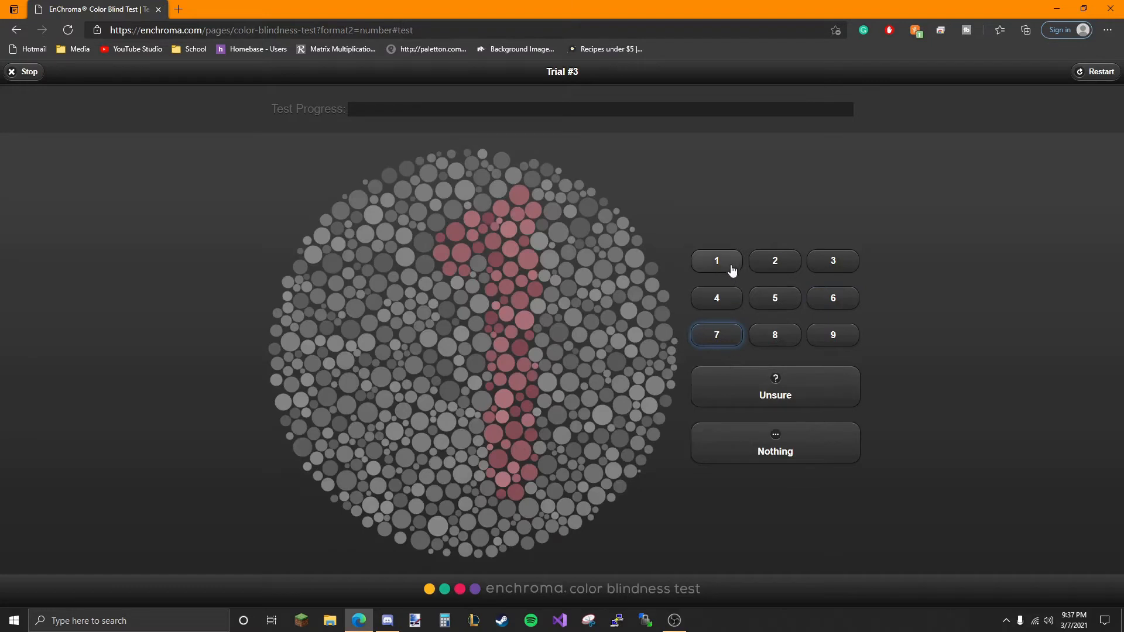
click(716, 259)
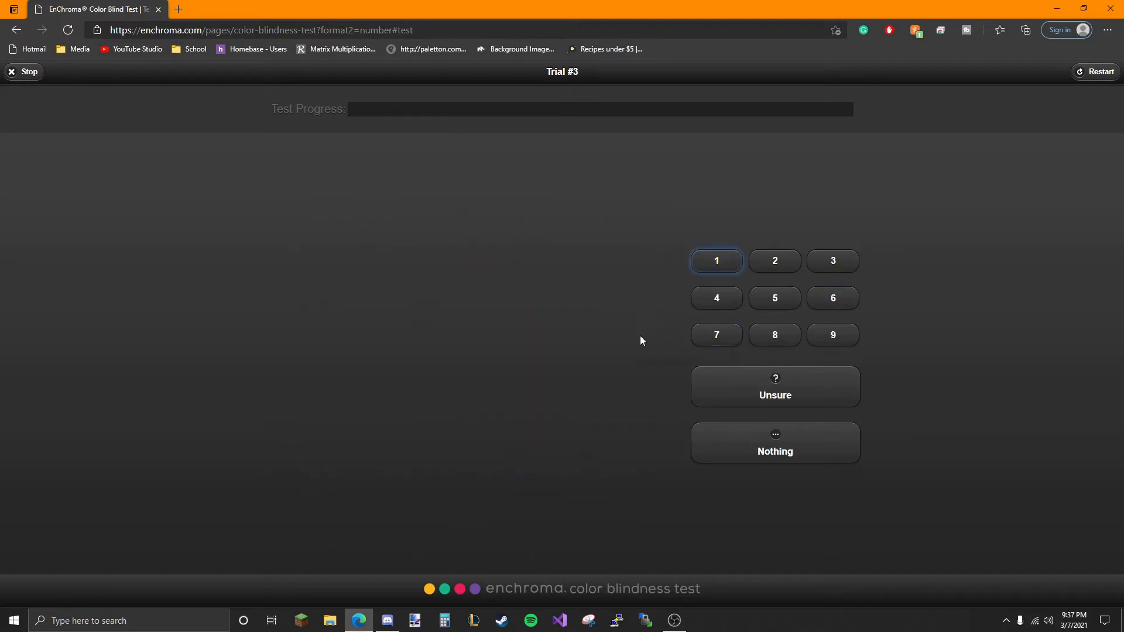
click(715, 260)
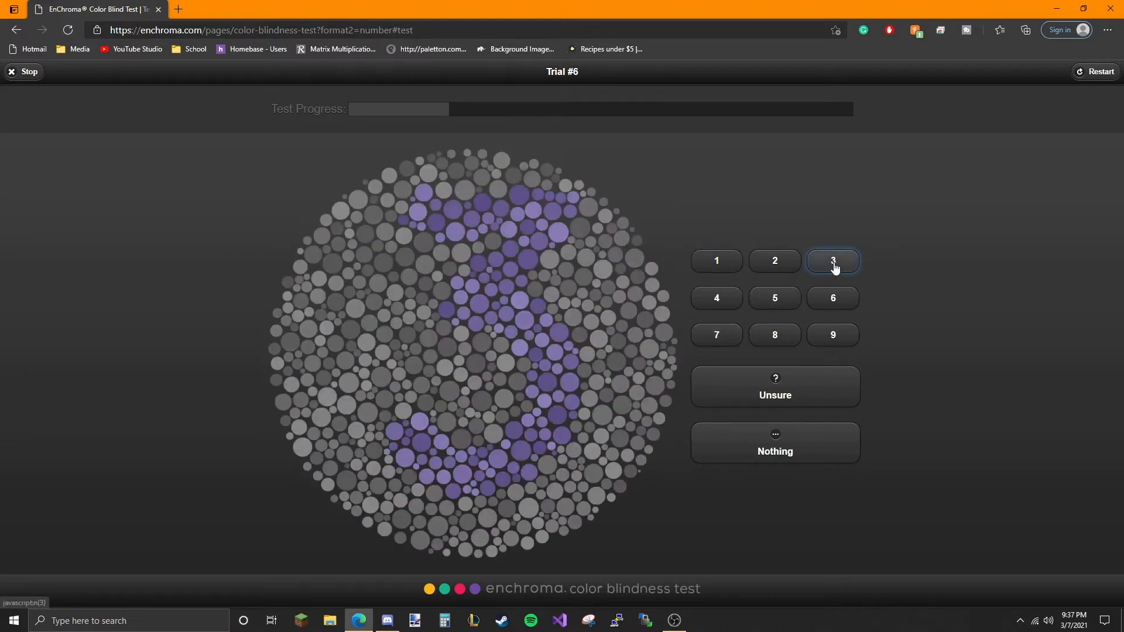
click(833, 260)
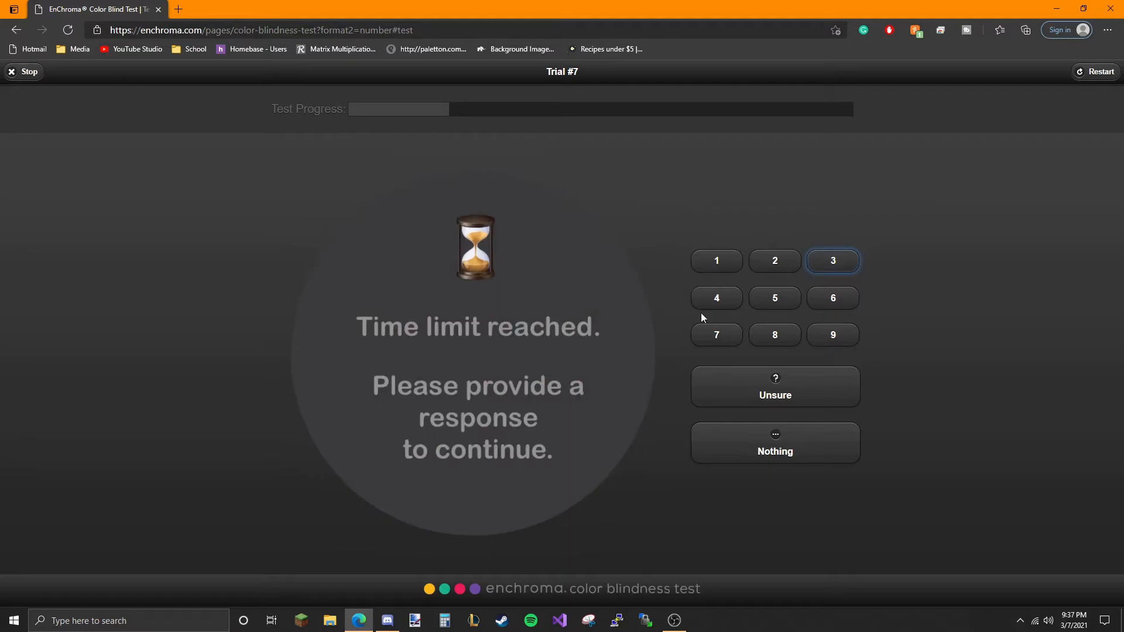
click(775, 388)
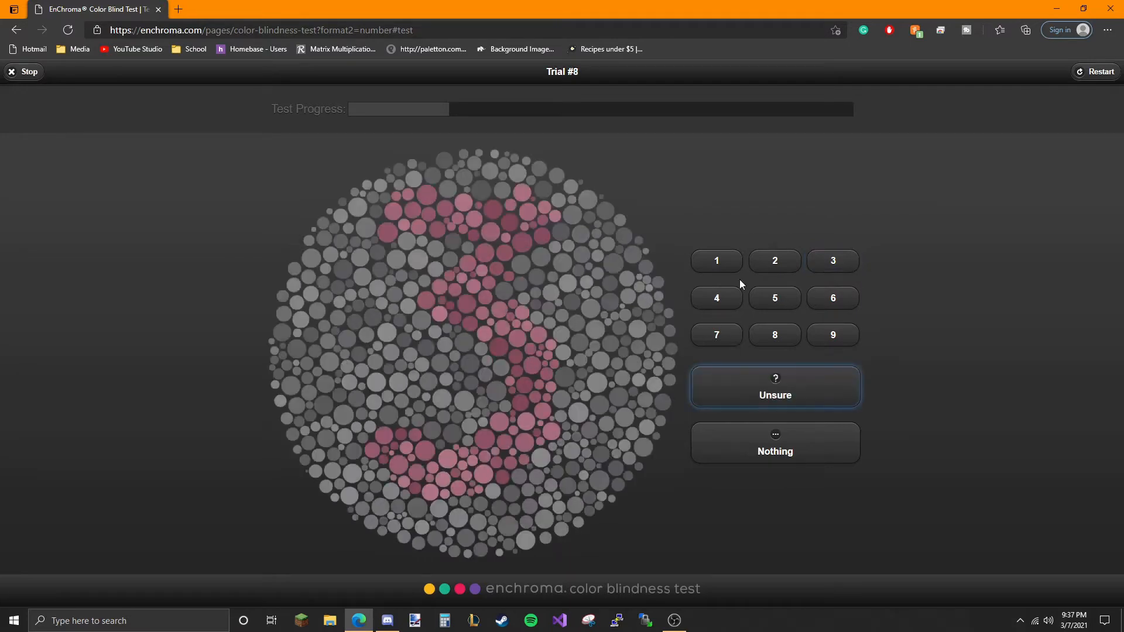
mouse_move(529, 276)
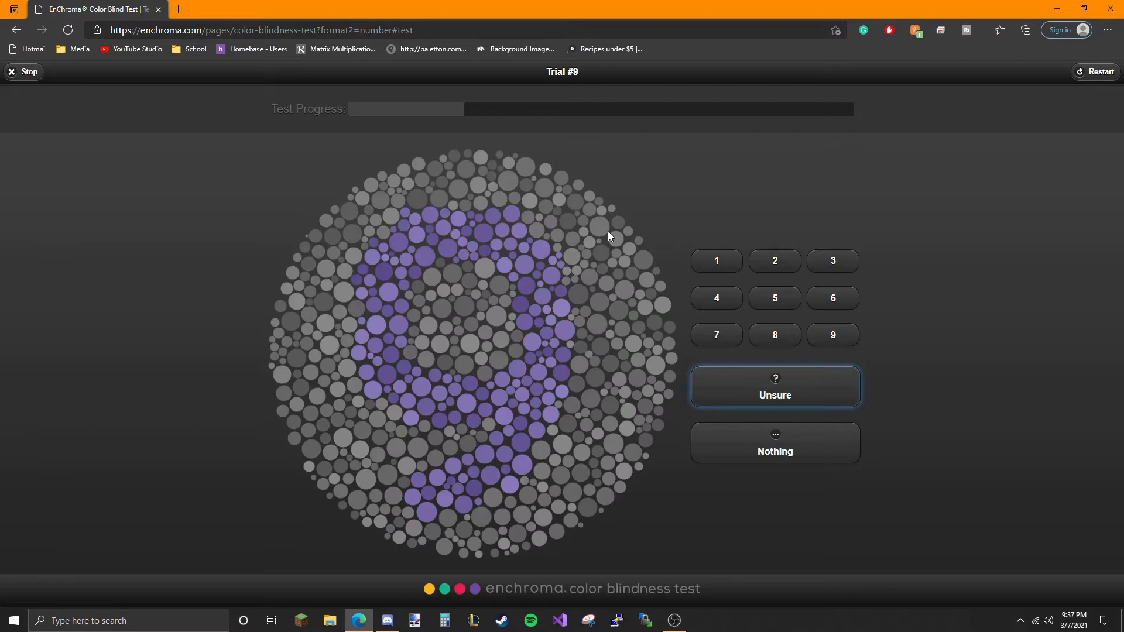
Answer the next plates as 9 on purple, 9 on red, 3, and 7 on olive
click(833, 335)
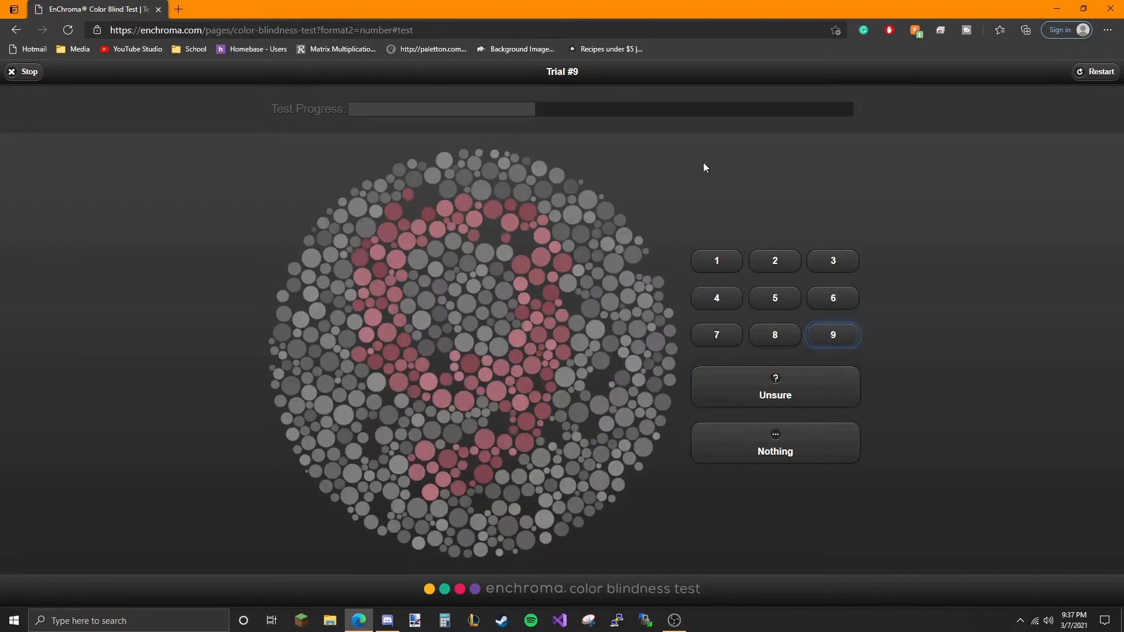
click(832, 335)
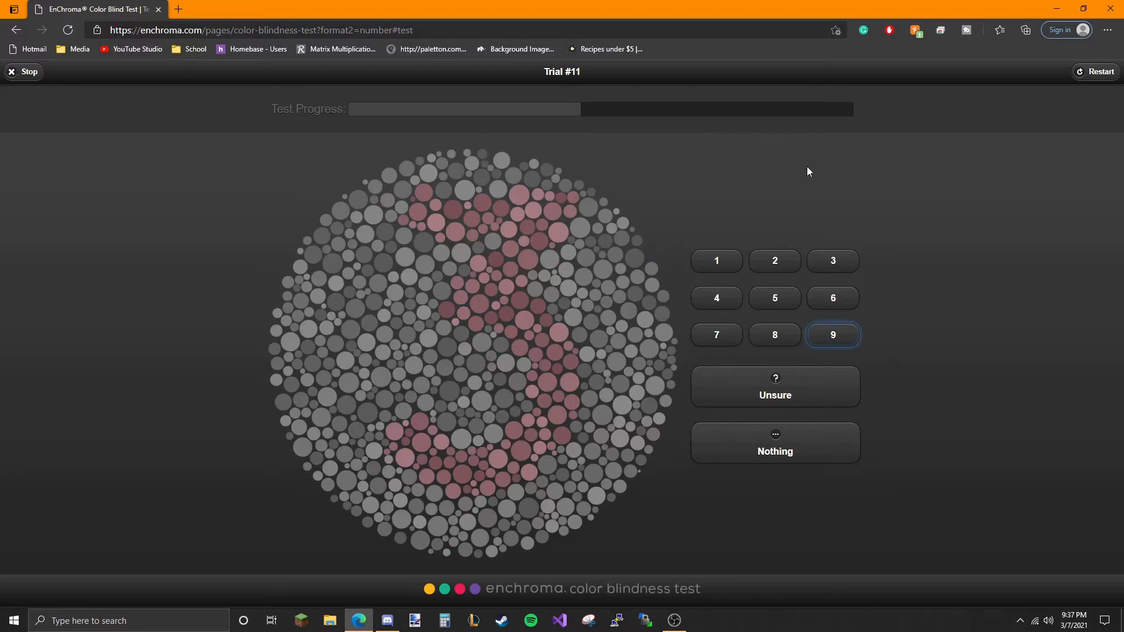
click(832, 335)
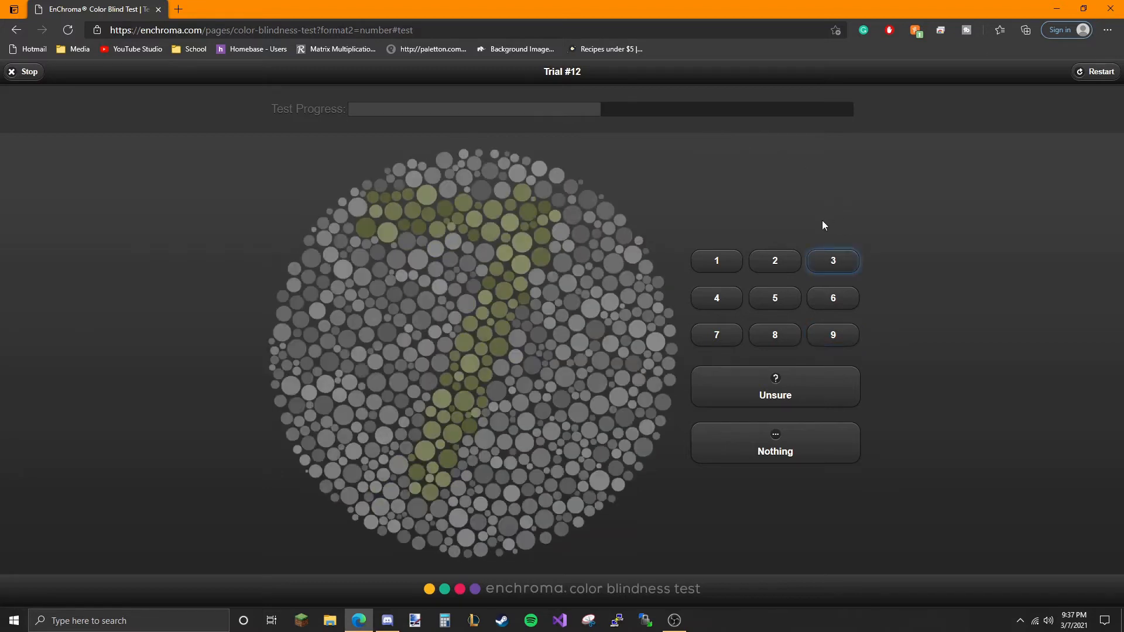
click(832, 260)
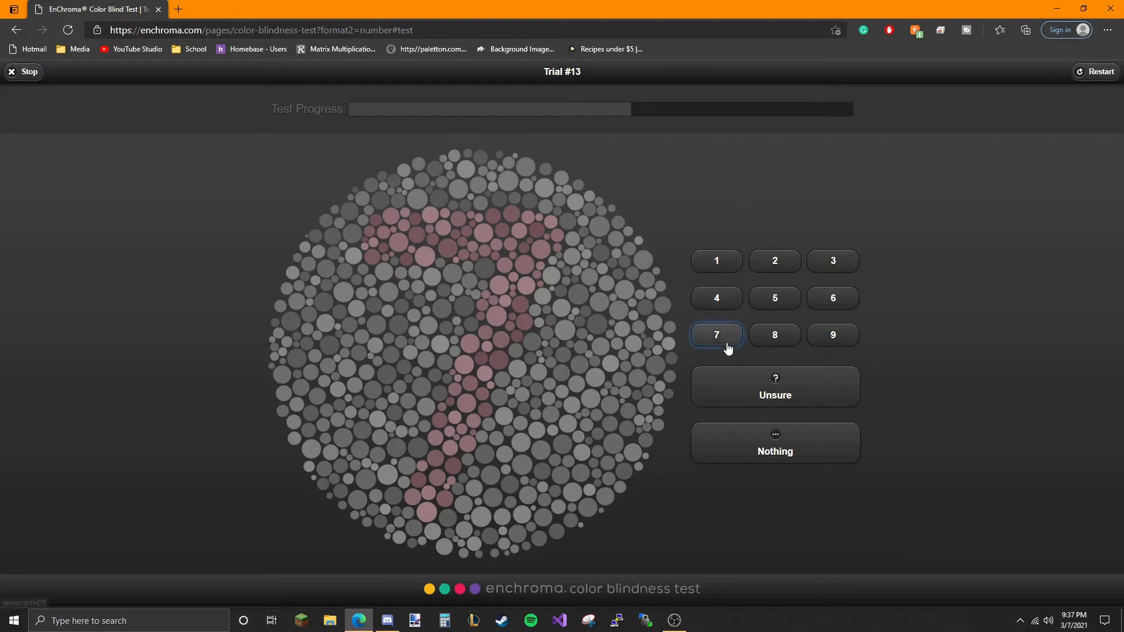
Answer the plates through trial 18 as 7, Unsure on faint teal, 5 on pink, and 6
click(715, 335)
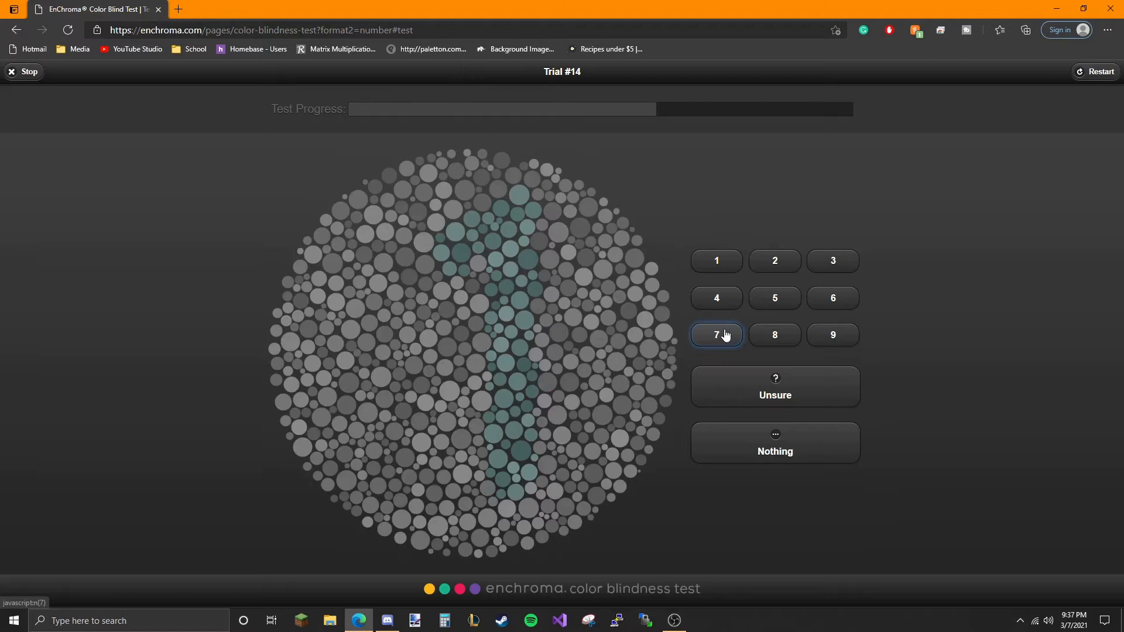
mouse_move(724, 330)
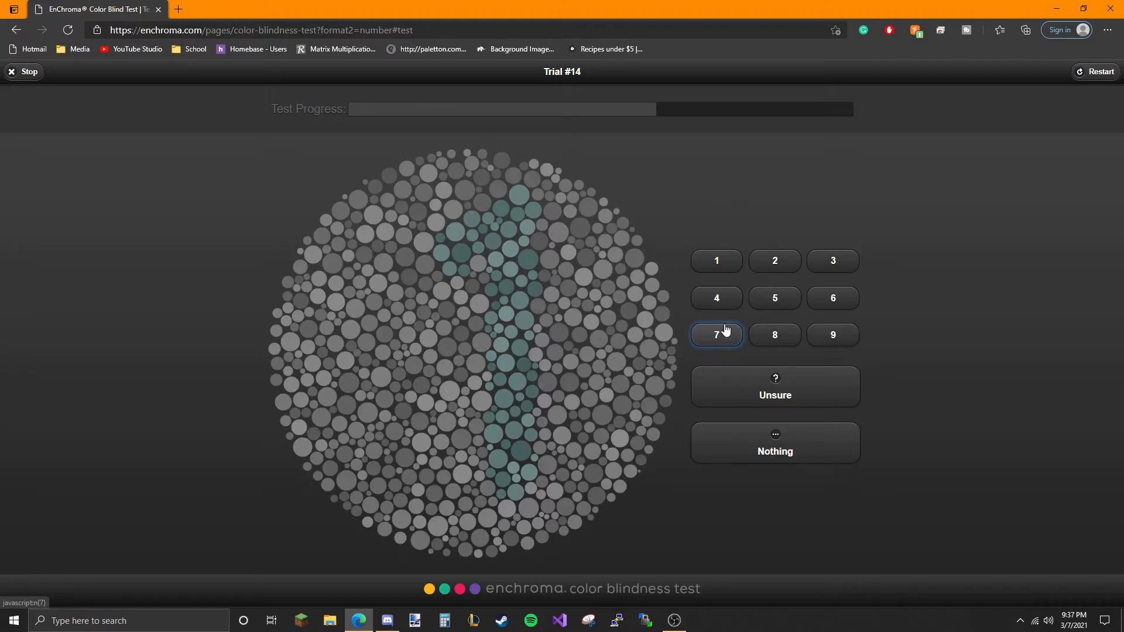
click(715, 335)
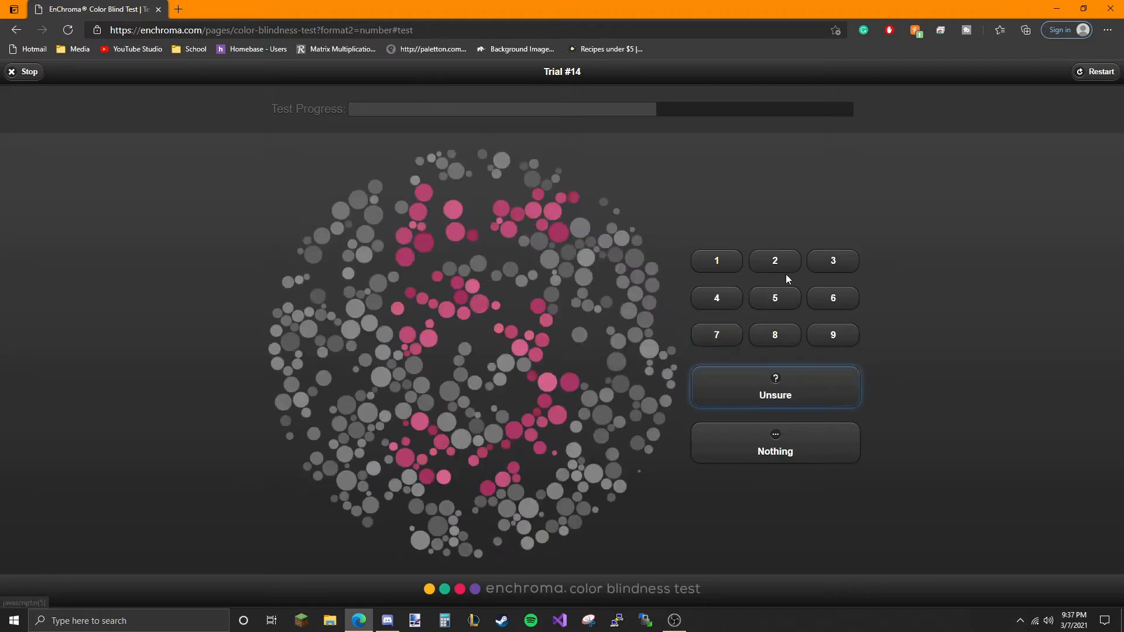
click(774, 260)
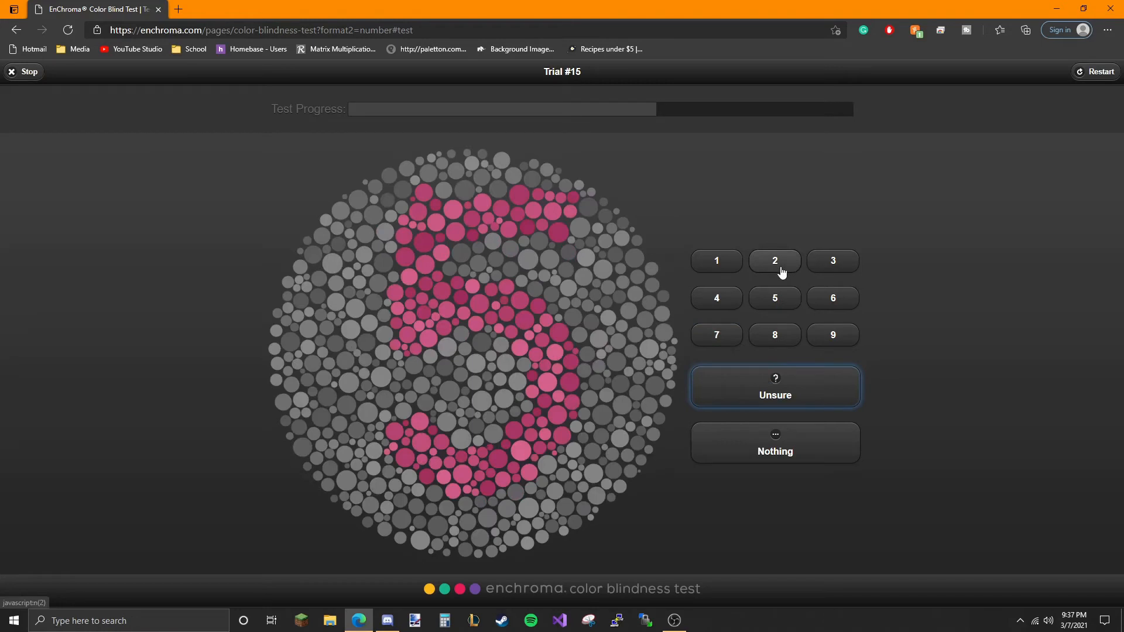
click(774, 298)
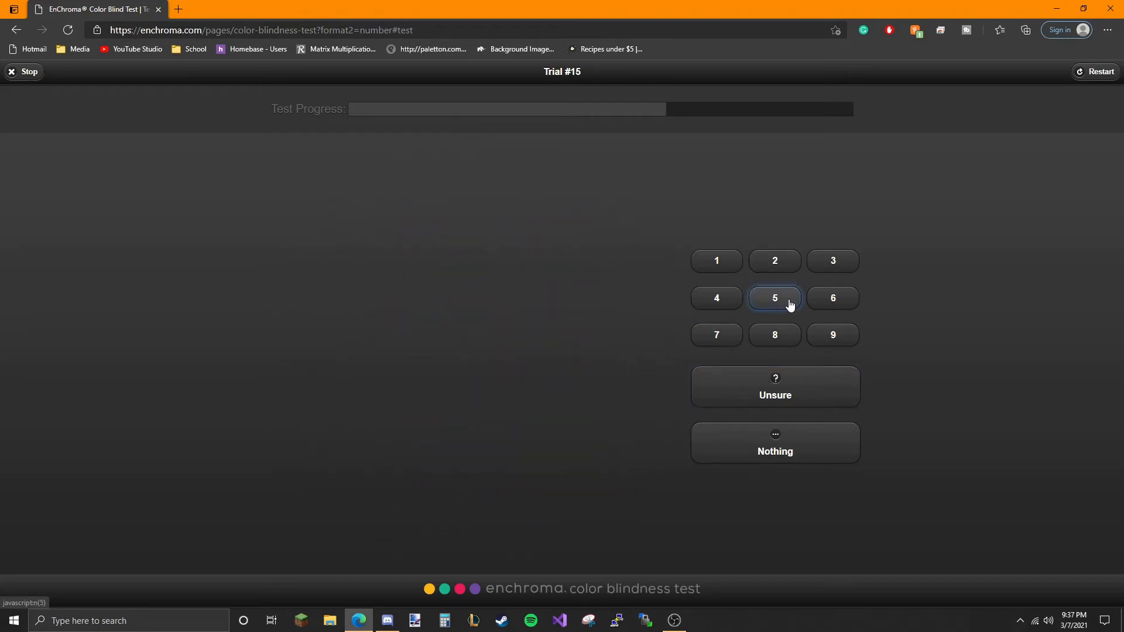
click(774, 298)
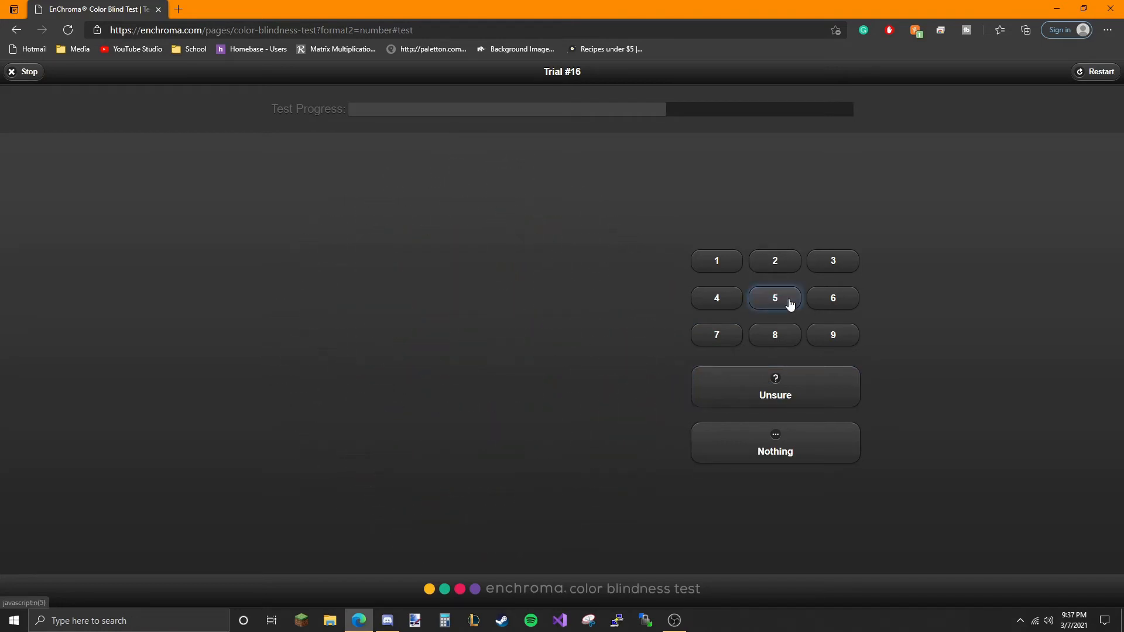
click(774, 297)
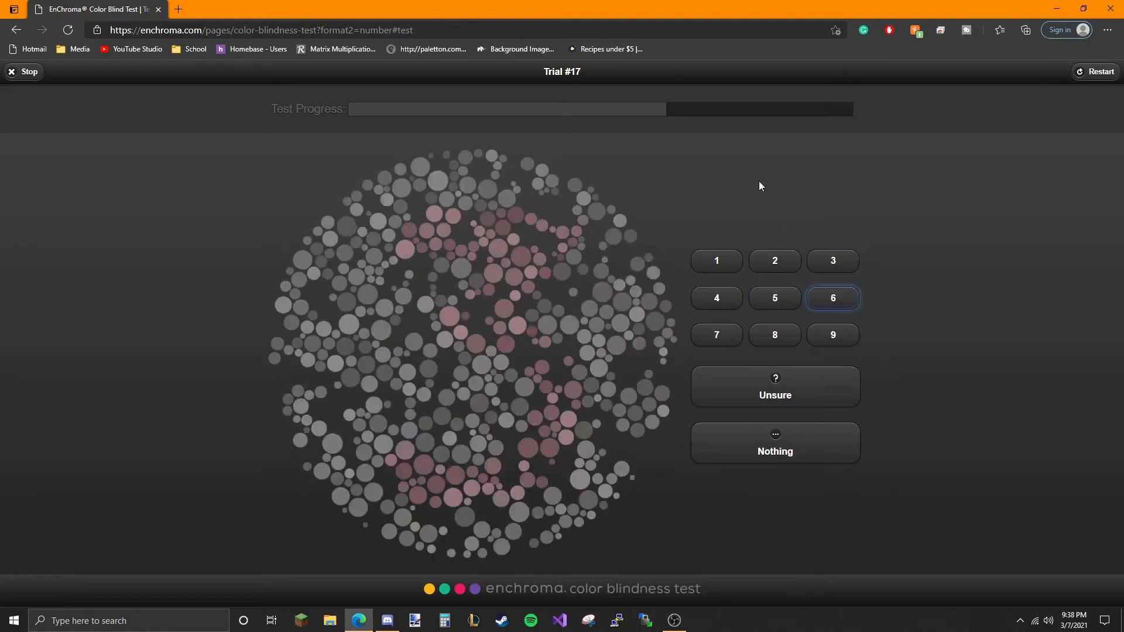
click(832, 260)
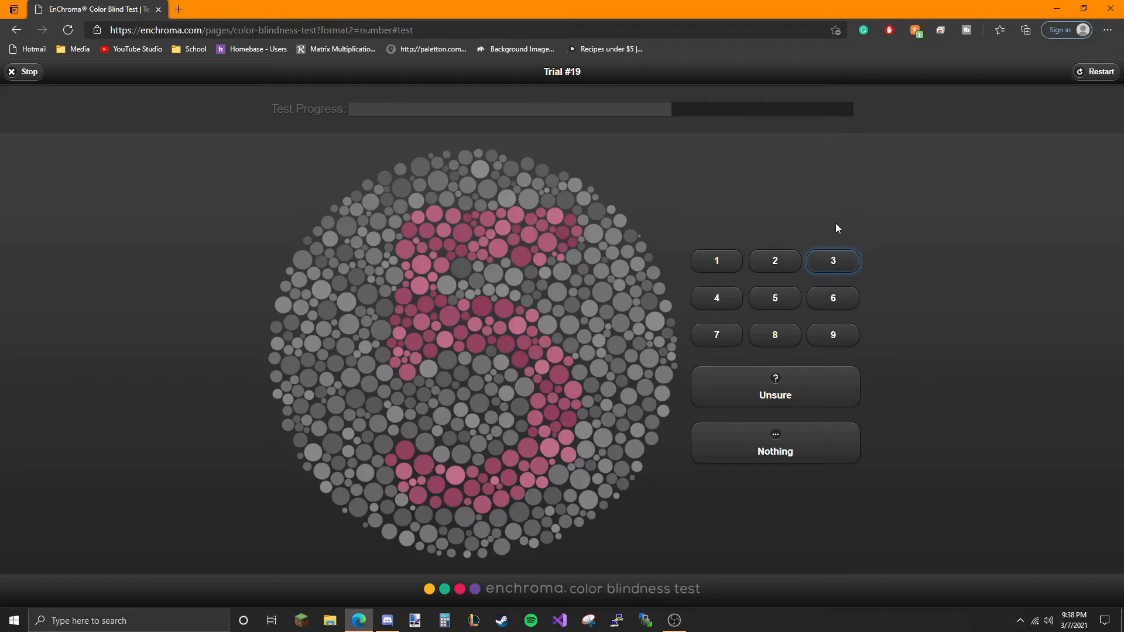
mouse_move(774, 299)
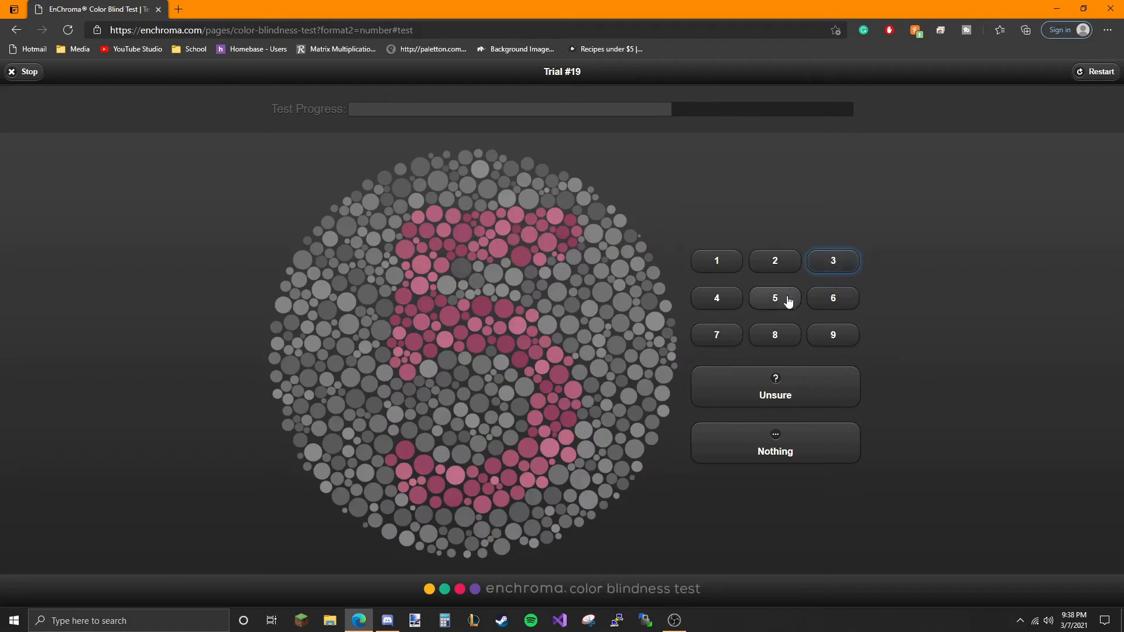
Answer trials 19–23 as 5, Unsure, 6, 9, and Unsure after the time limit
click(774, 299)
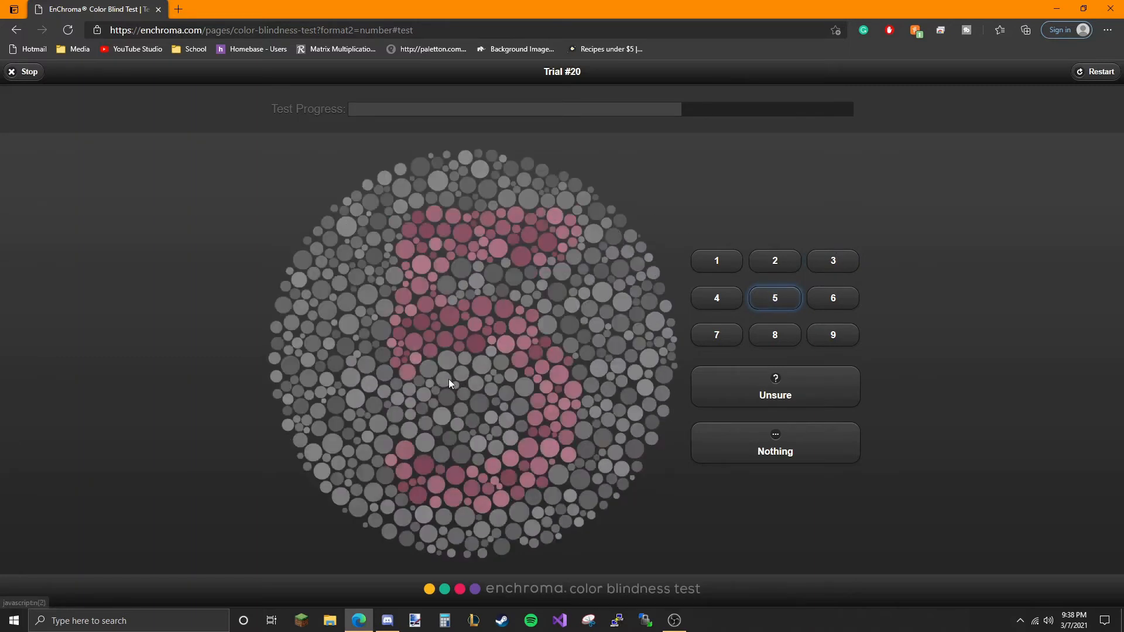
mouse_move(586, 312)
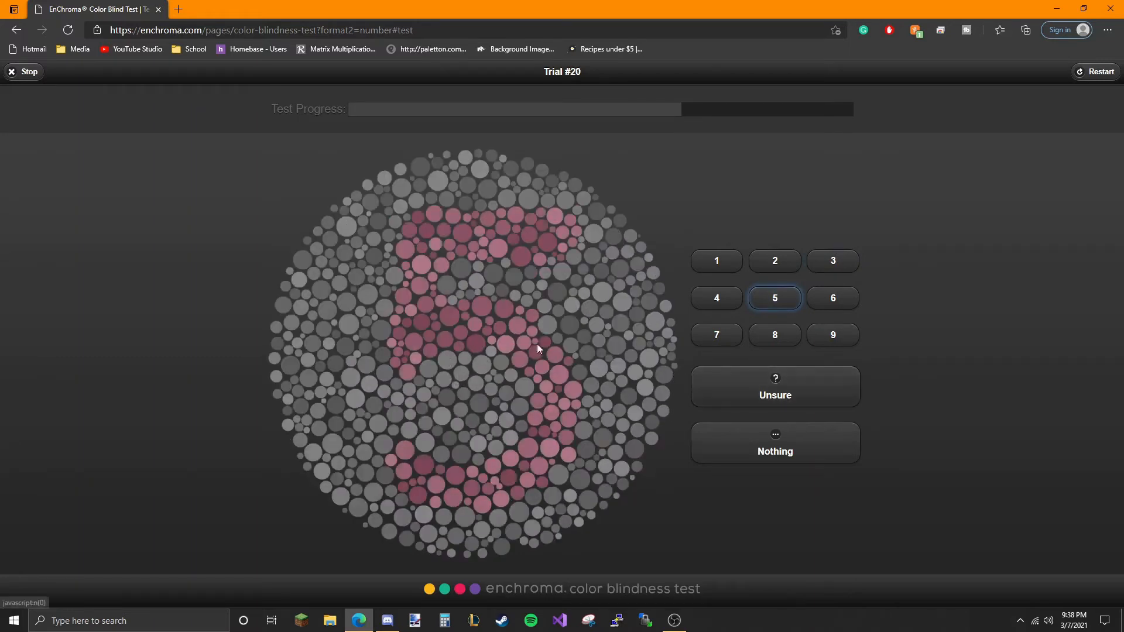
click(774, 388)
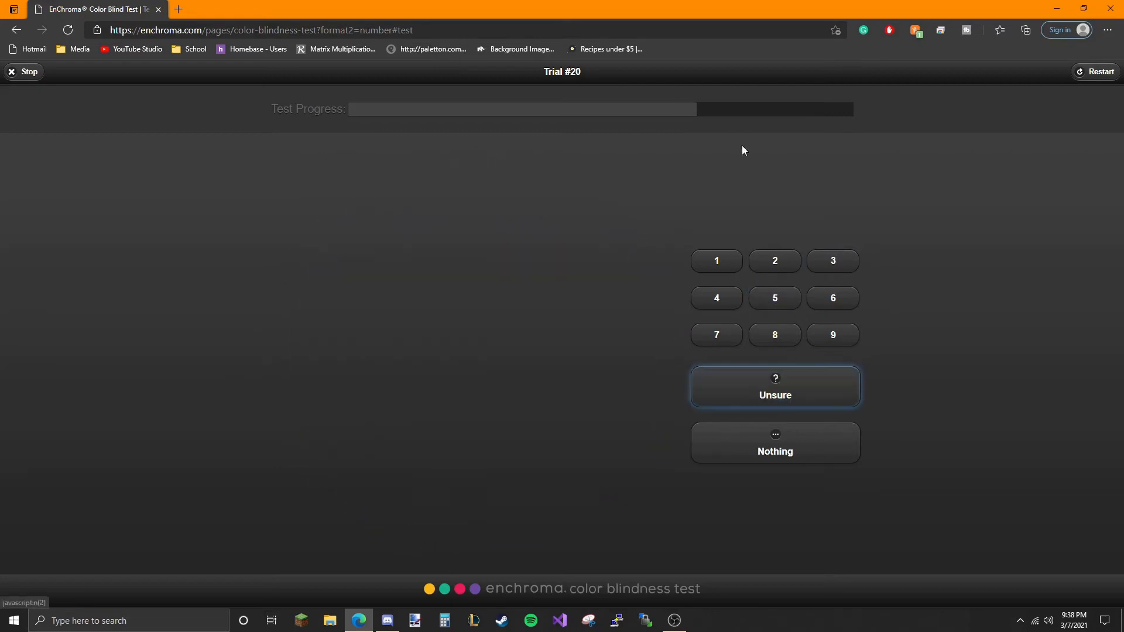
click(832, 298)
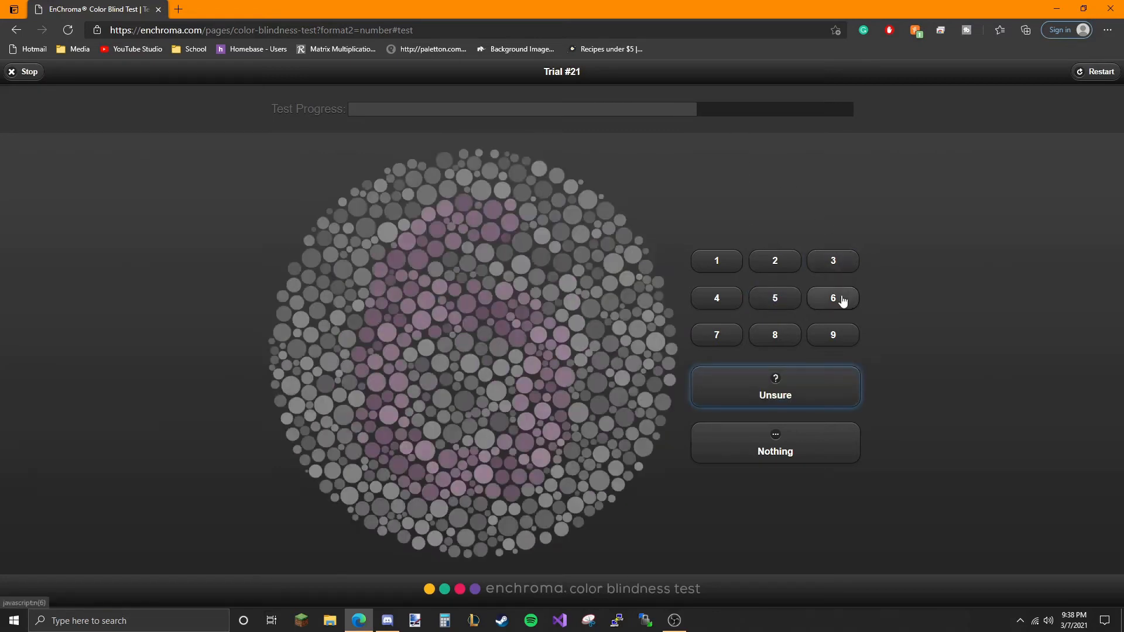
click(832, 298)
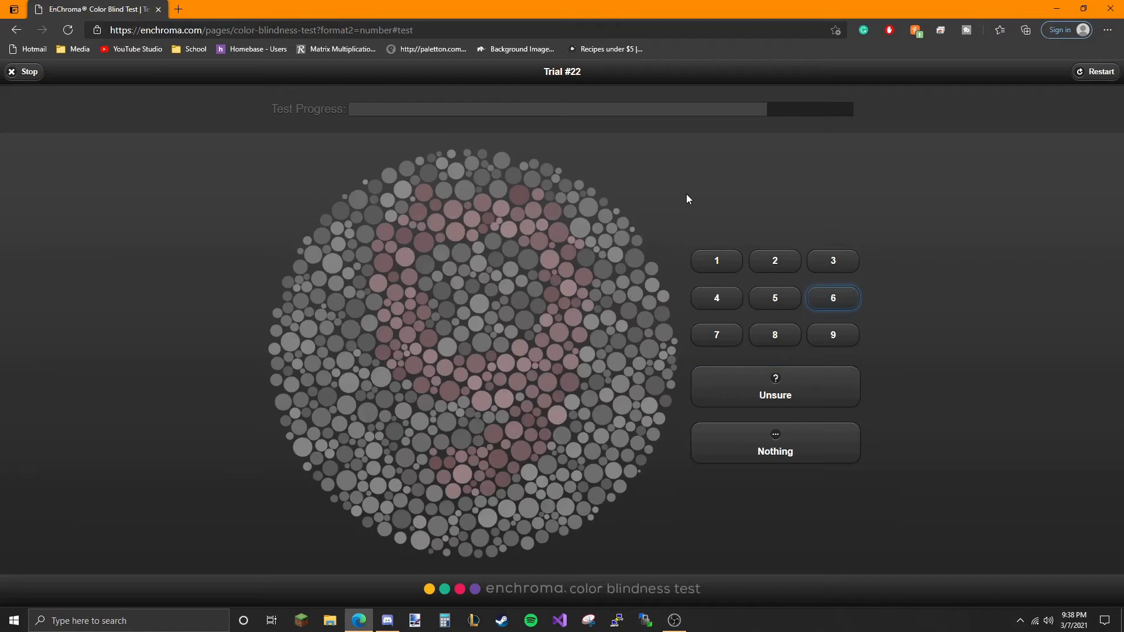
click(833, 298)
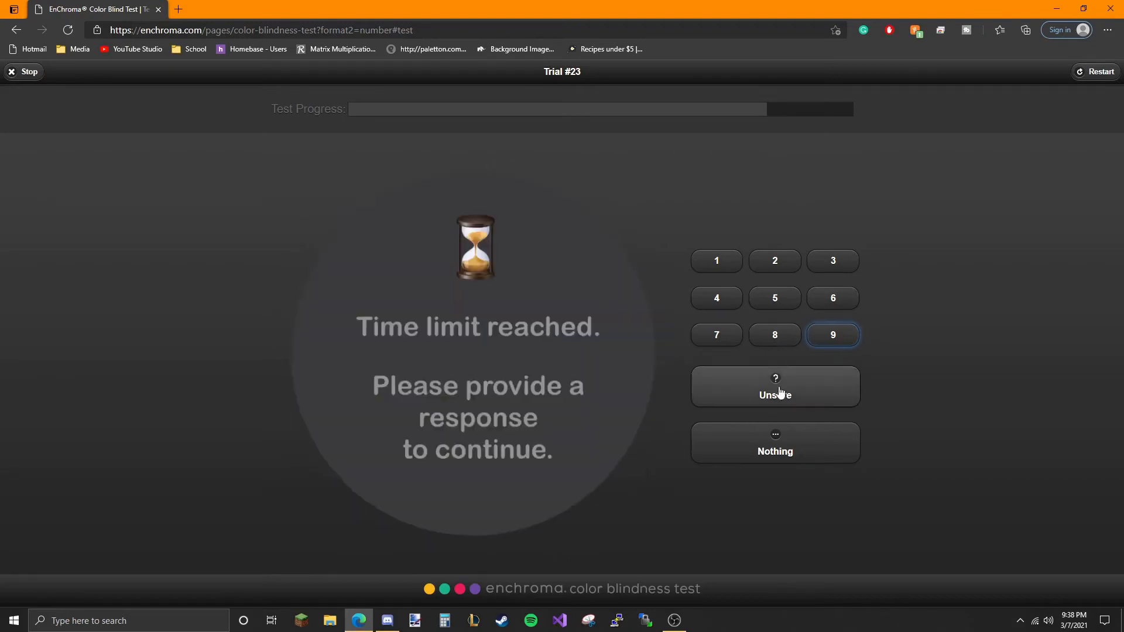
click(775, 388)
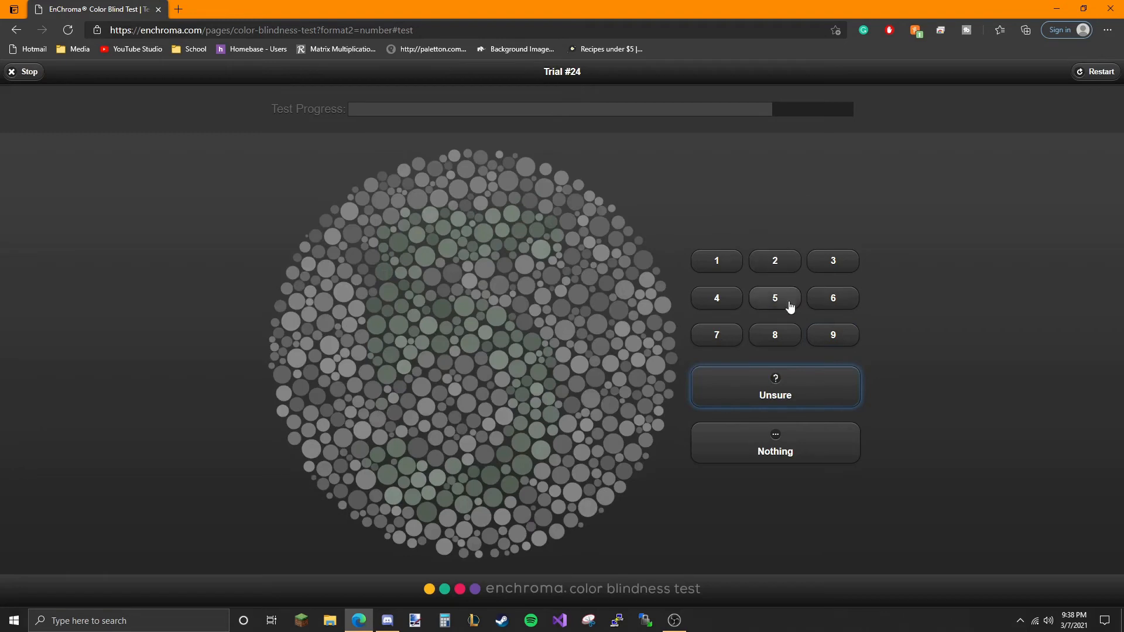
Answer trials 24–29 with 5, Unsure for trial 27, 4, and a response for trial 29
click(774, 297)
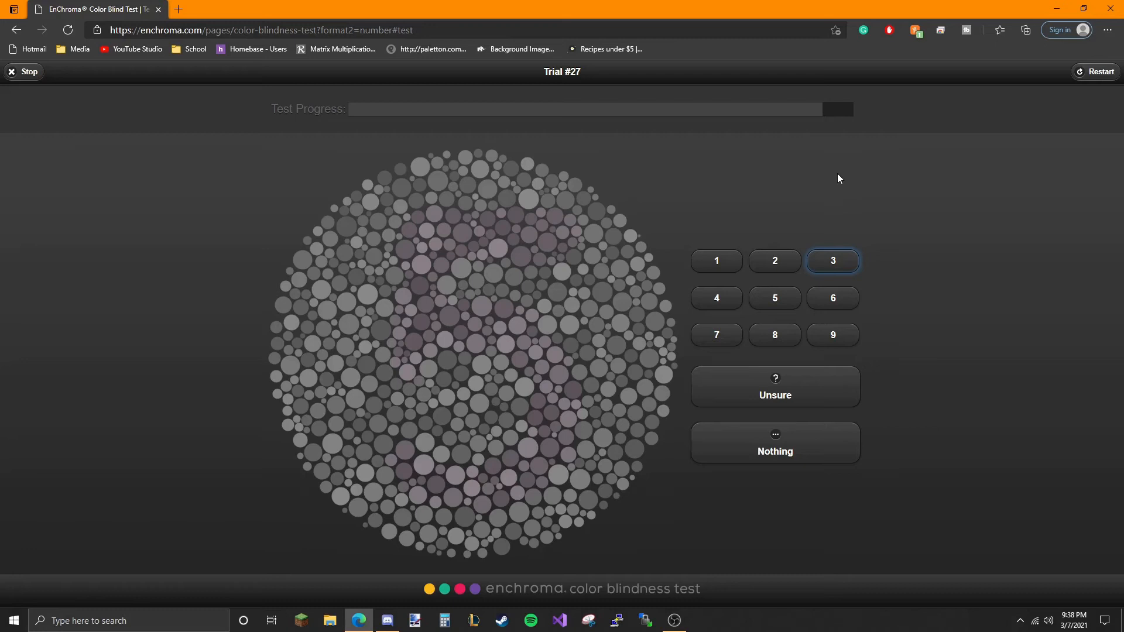
click(831, 260)
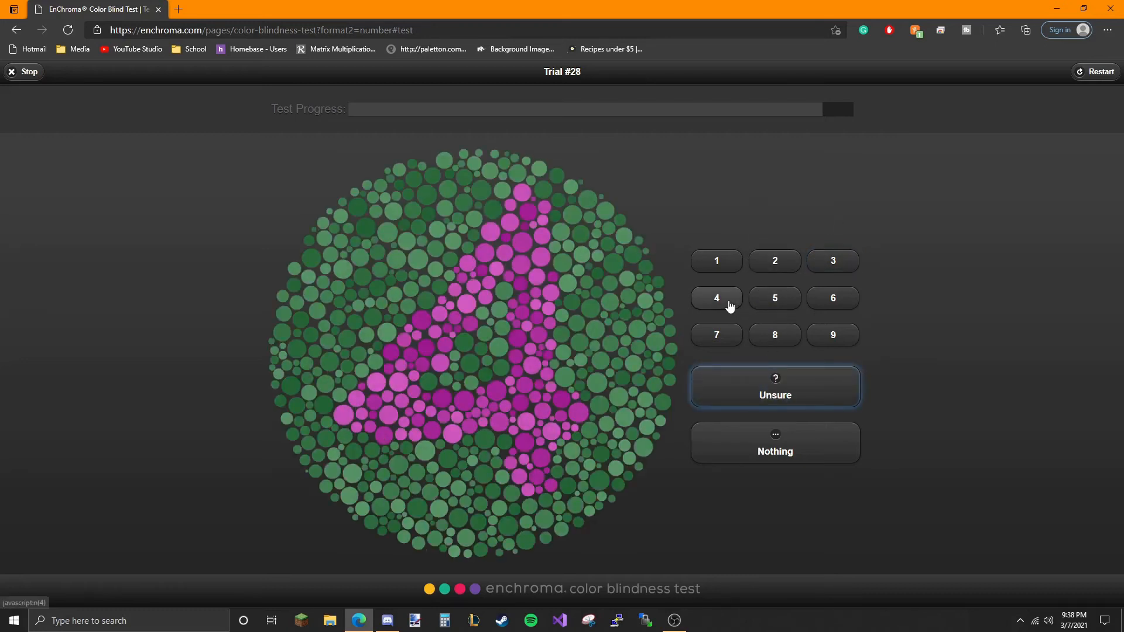
click(715, 297)
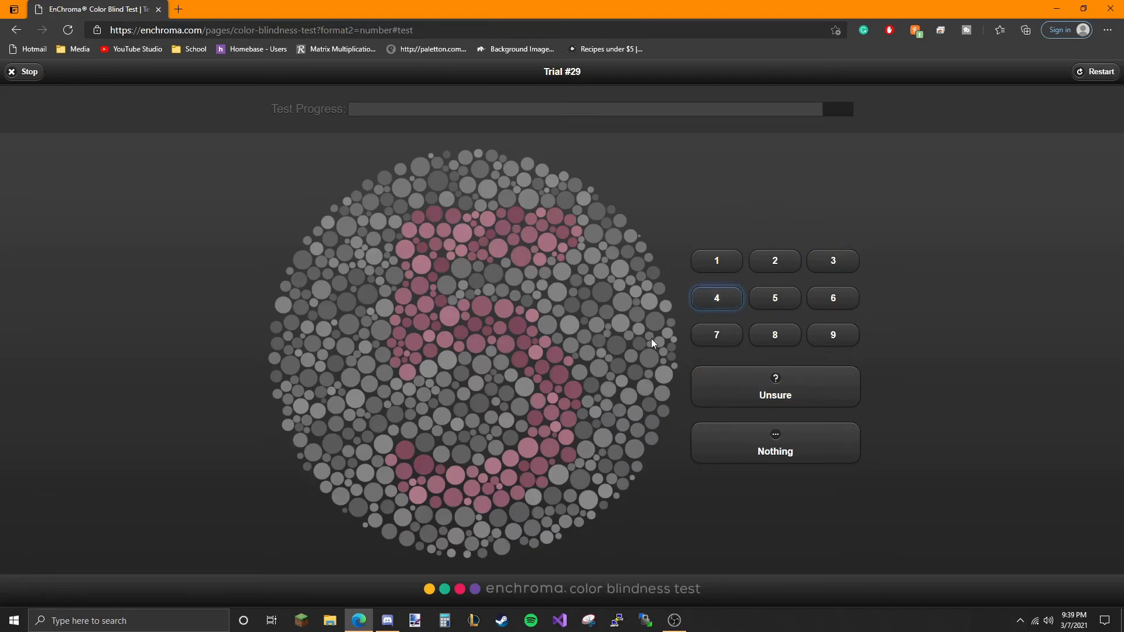
click(774, 388)
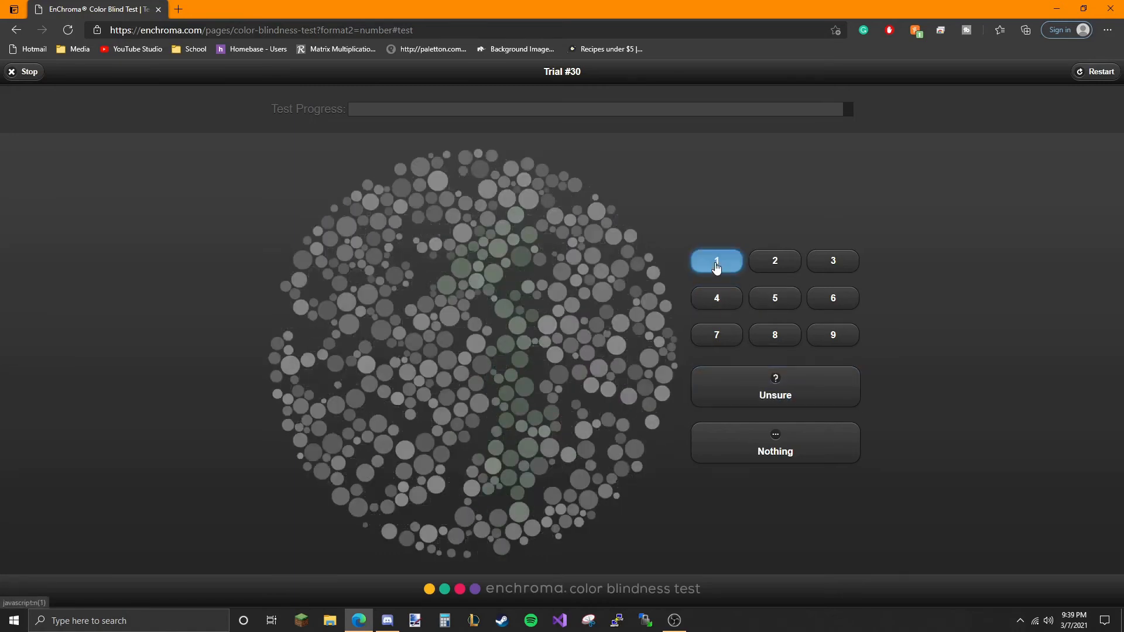
Answer trial 30 with 1, trial 31 Unsure, and the final trial with 7 to finish the test
click(715, 259)
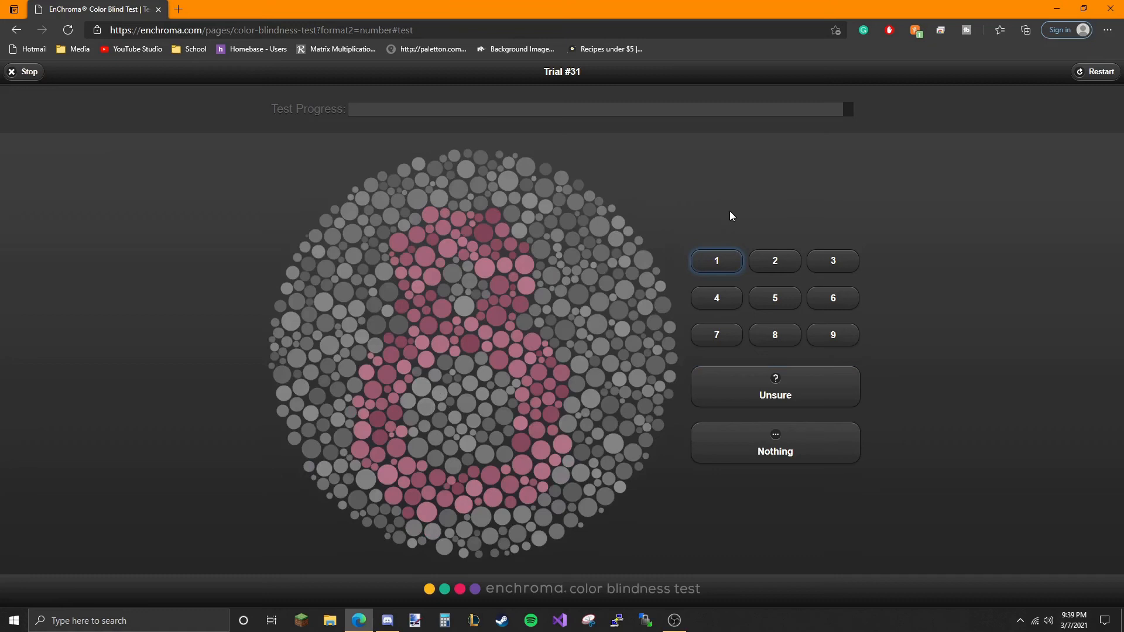
mouse_move(600, 308)
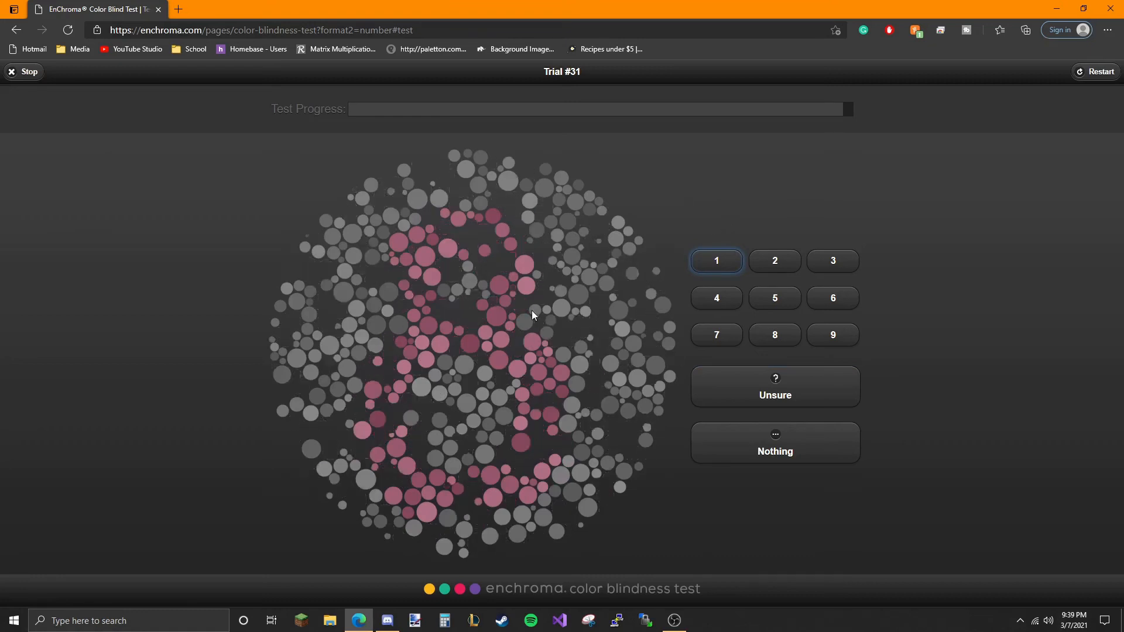
click(775, 387)
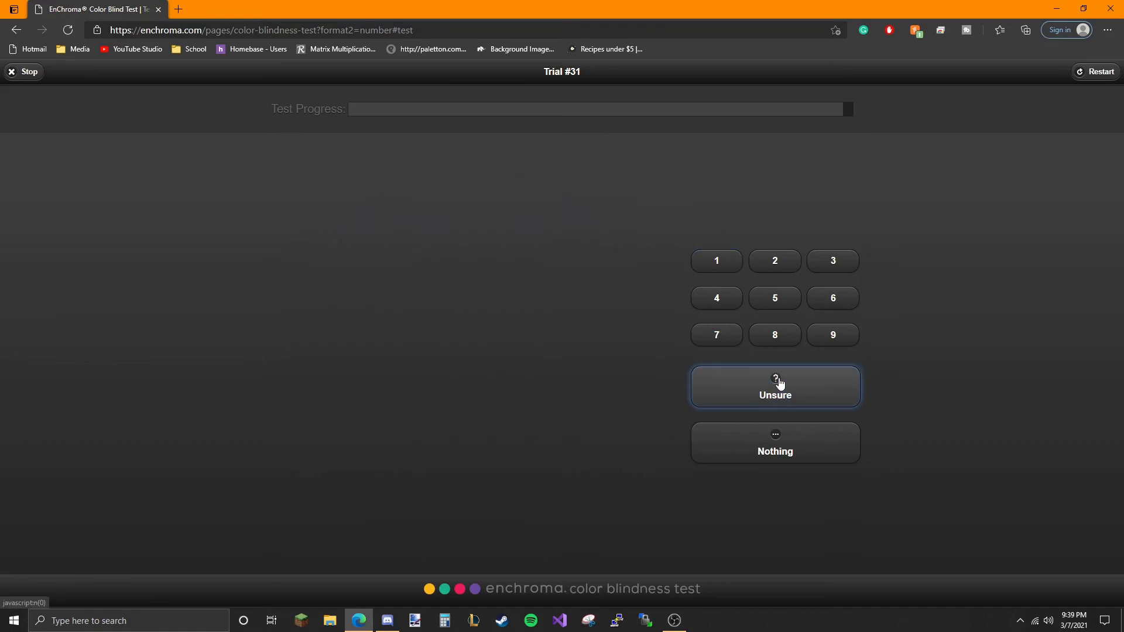
click(775, 387)
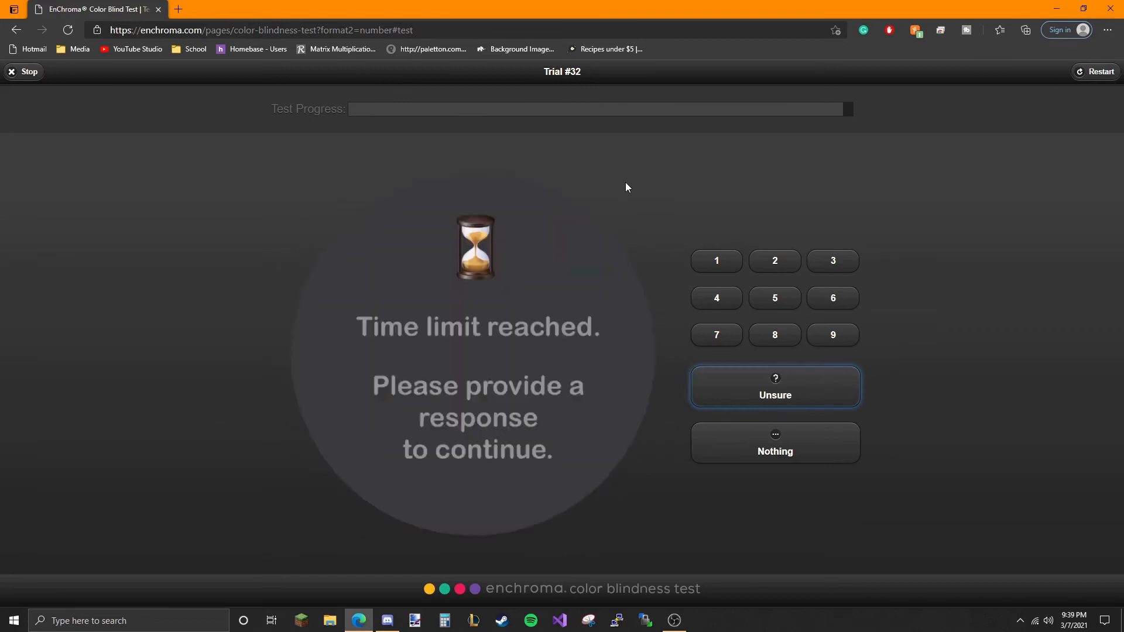
mouse_move(714, 299)
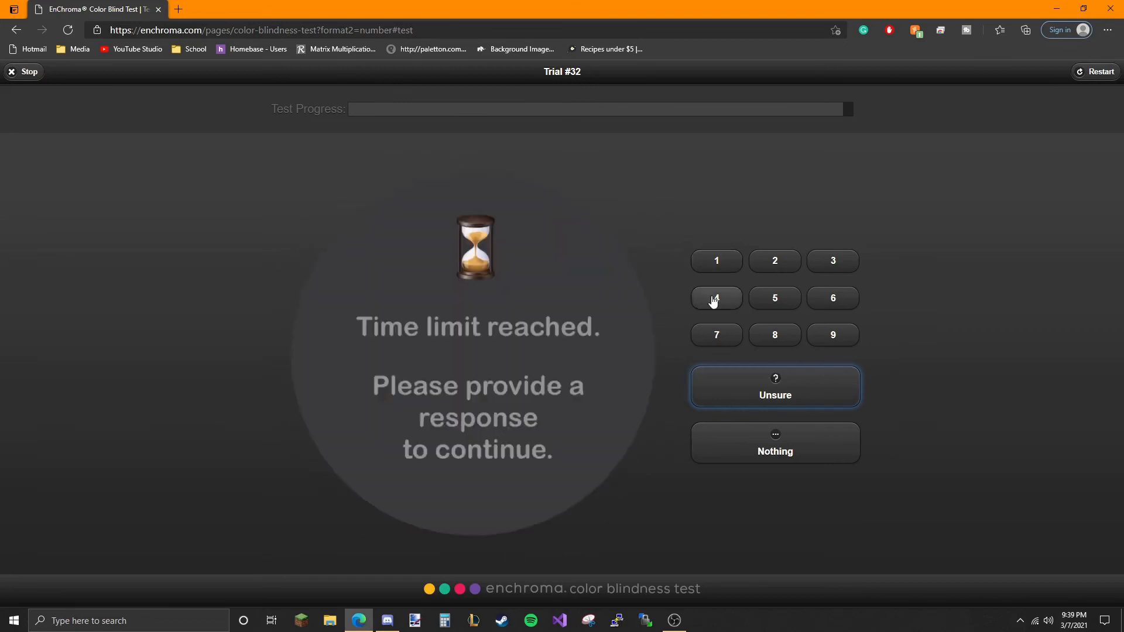
click(716, 335)
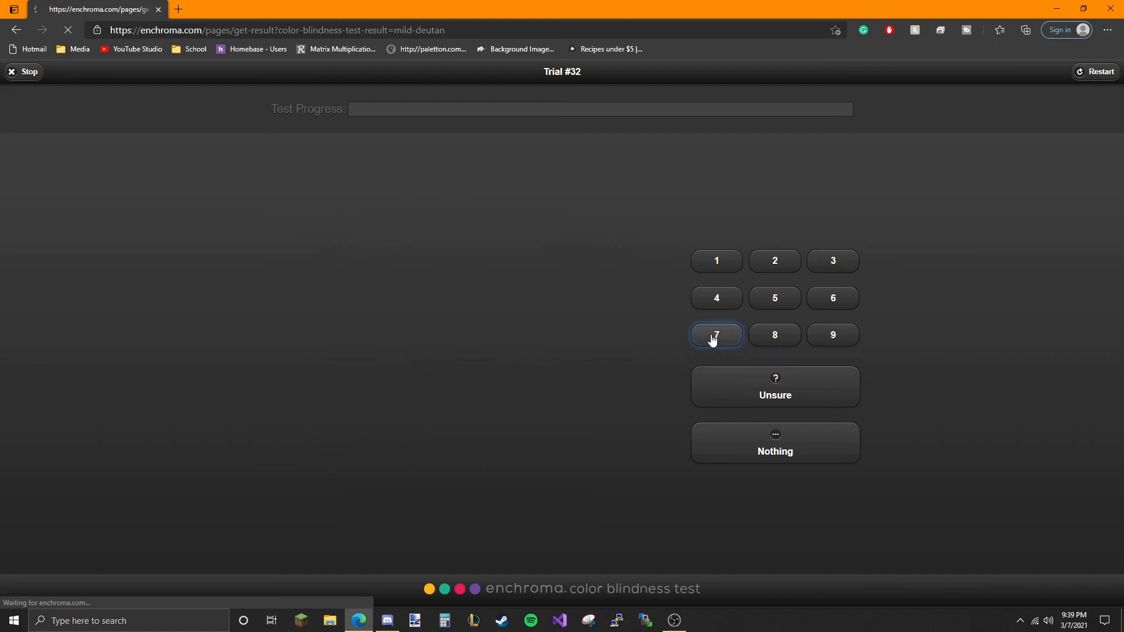
Decline the email request with 'No, thanks' to reach the Mild Deutan result page
click(715, 335)
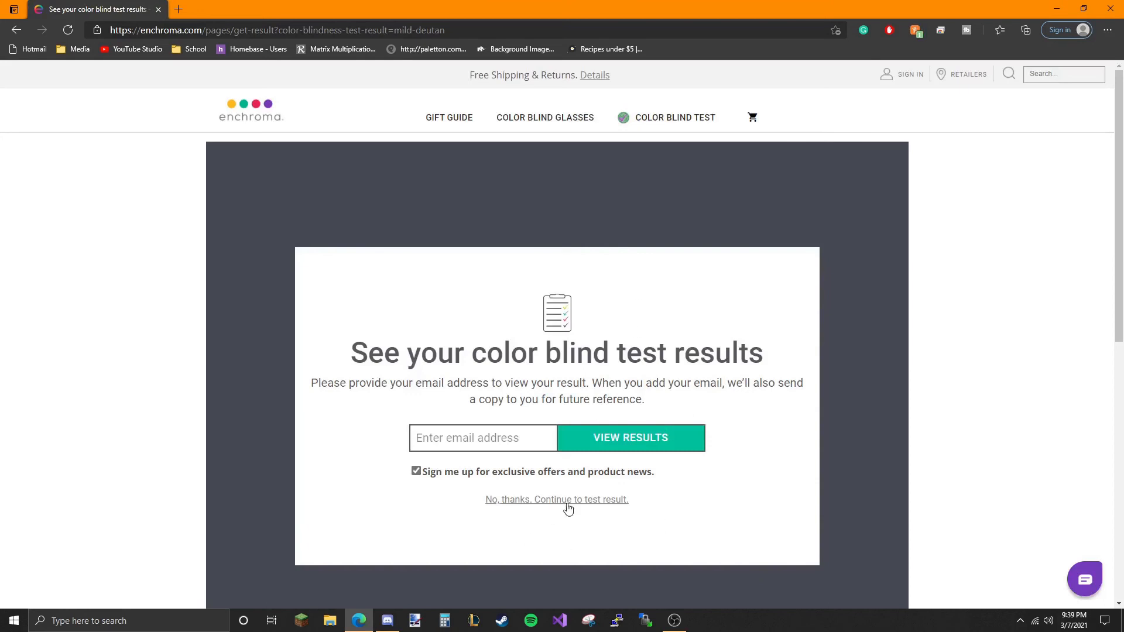
click(556, 500)
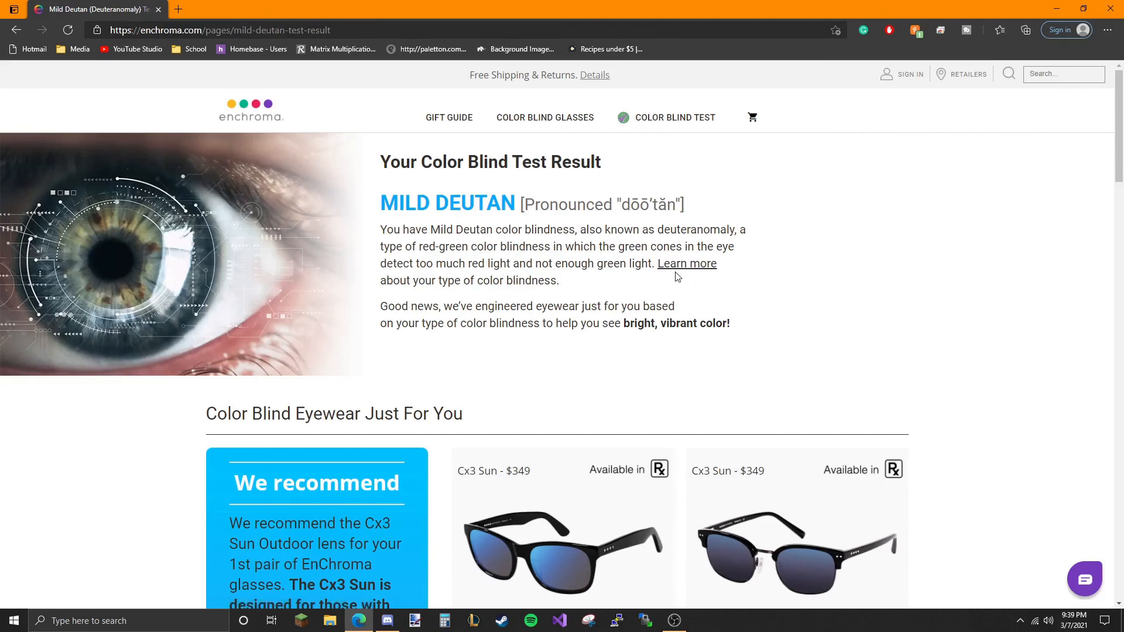
mouse_move(707, 220)
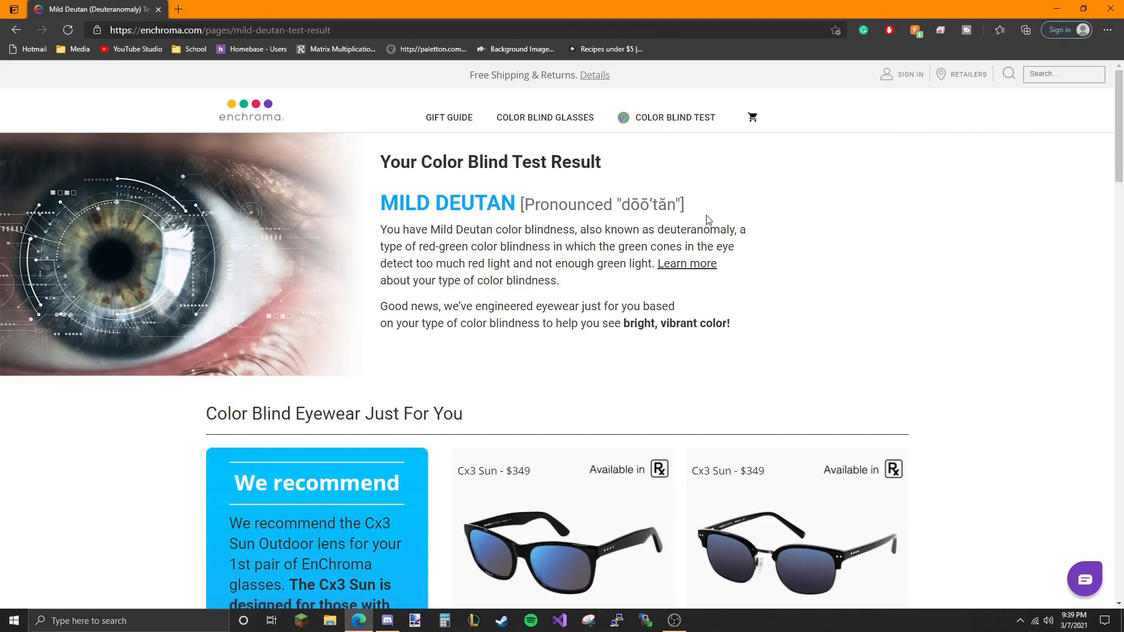